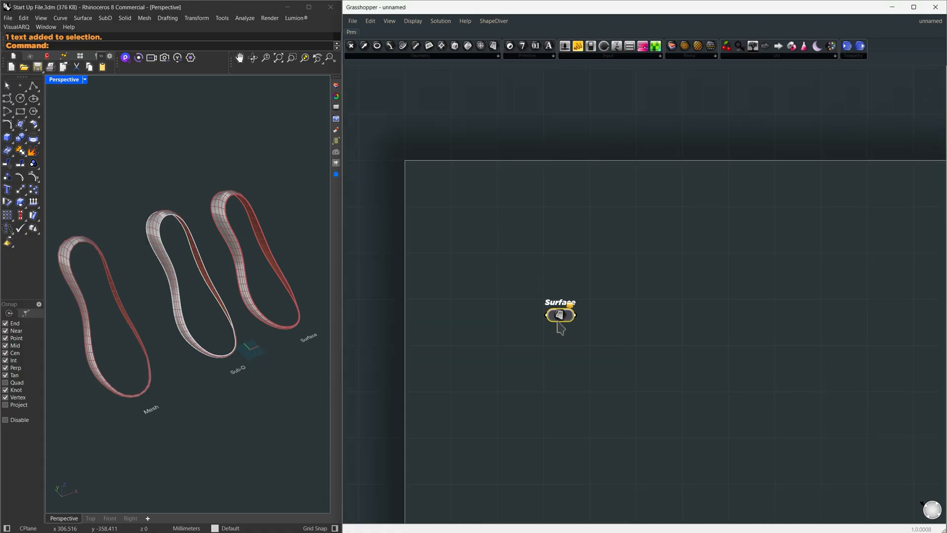
Step: Reference the Rhino band surface and feed it into Quad Panels with 43 by 2 divisions
right_click(560, 315)
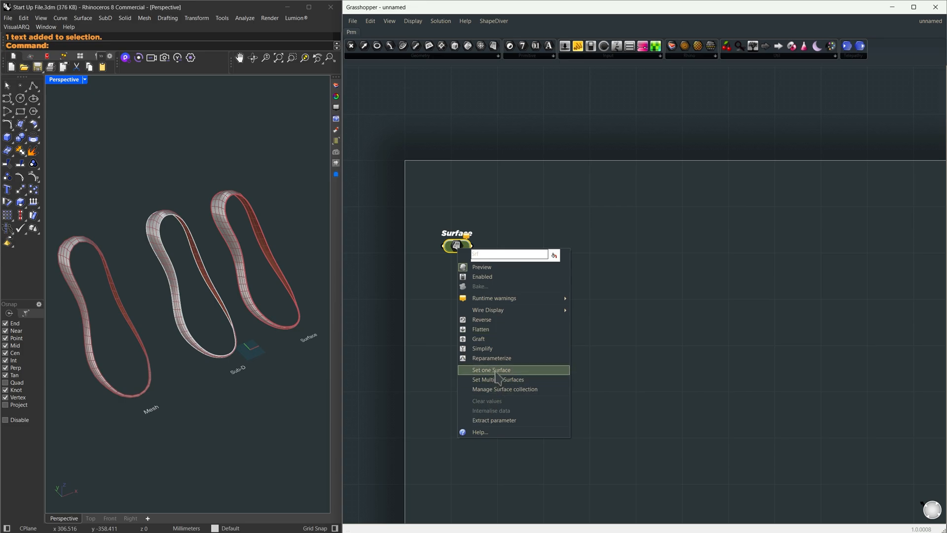
left_click(489, 370)
type("quadpanel")
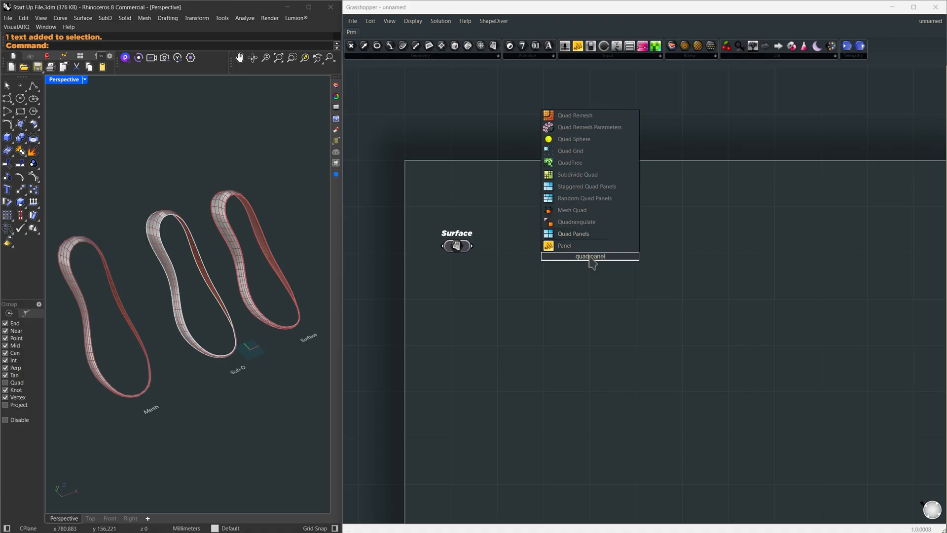
left_click(573, 234)
type("PackageManager")
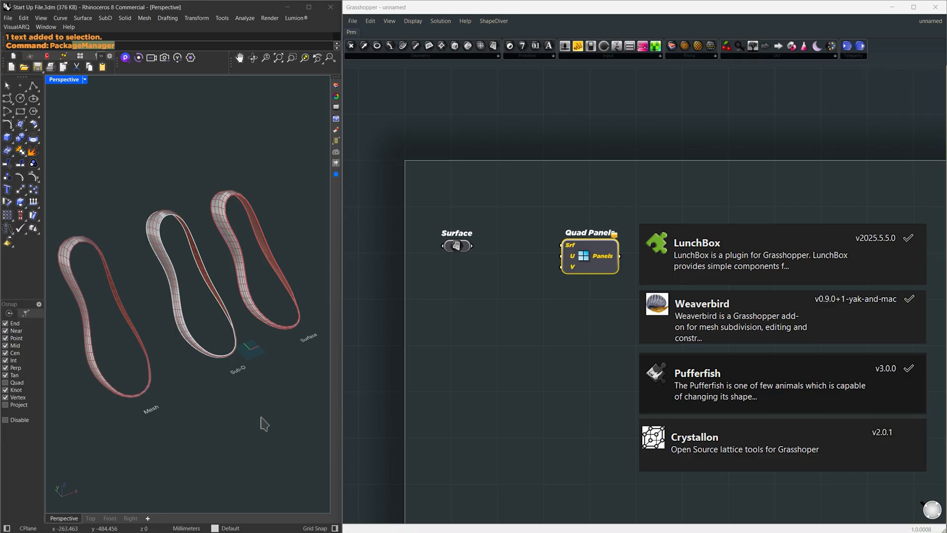
type("lud")
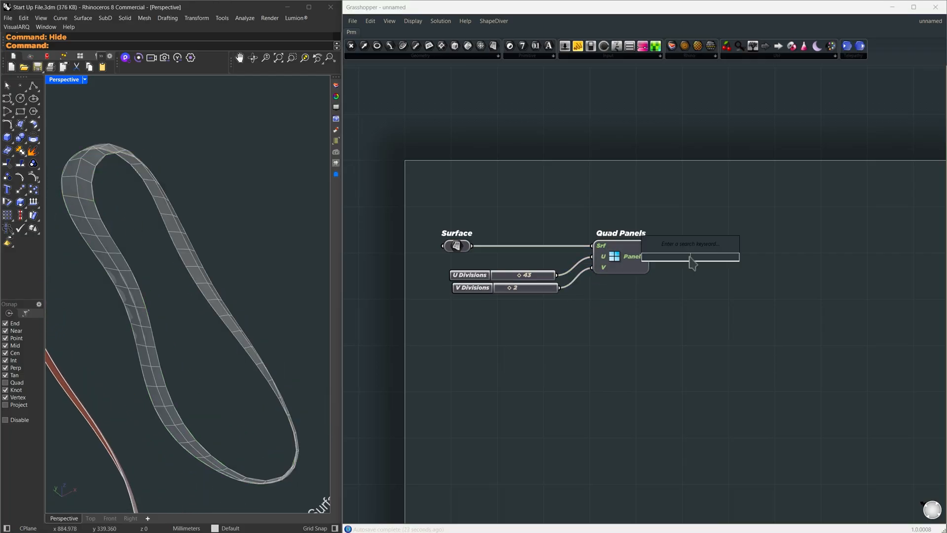
Step: Convert the quad panels with Simple Mesh and add Mesh Join to merge them
type("simple mes")
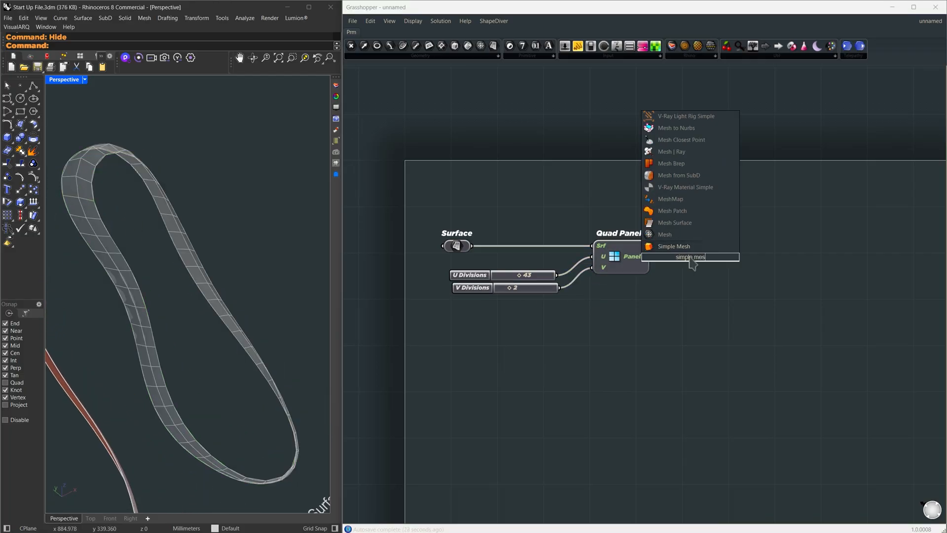
left_click(673, 246)
type("surfac")
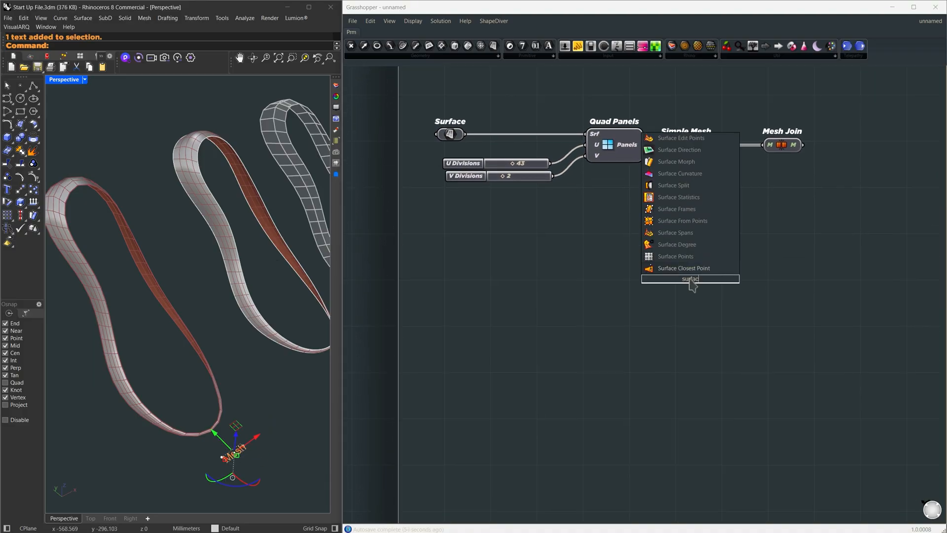
type("mesh")
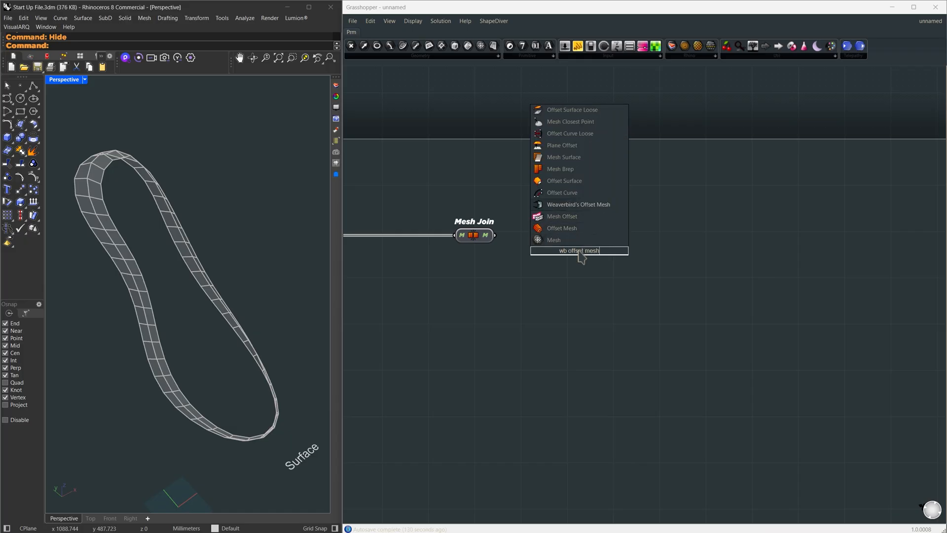
Step: Offset the joined mesh with Weaverbird Offset Mesh, using a negated slider of about 28
left_click(577, 204)
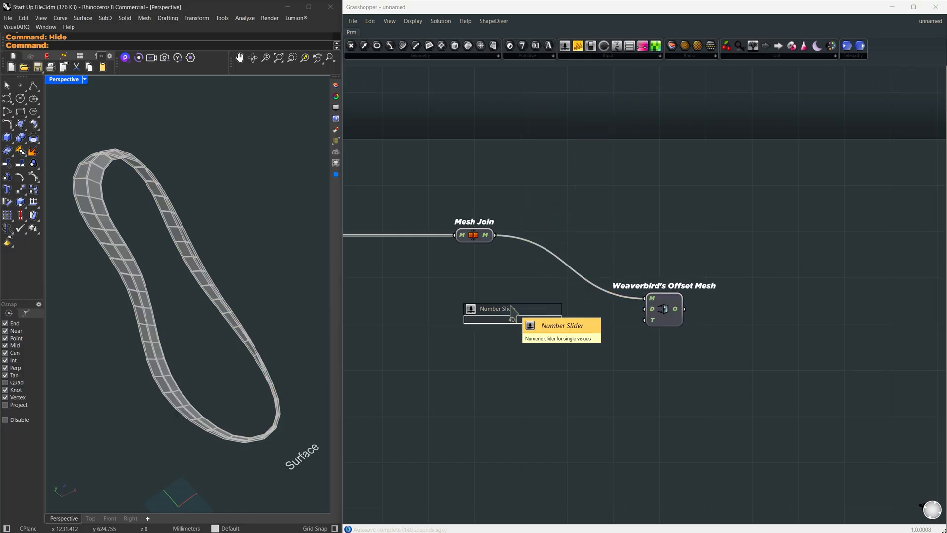
left_click(495, 308)
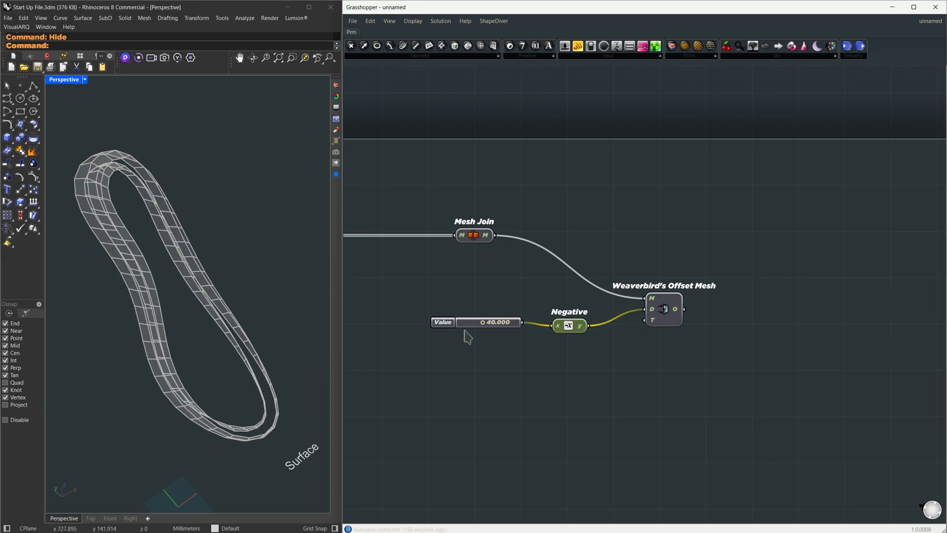
left_click_drag(501, 322, 477, 322)
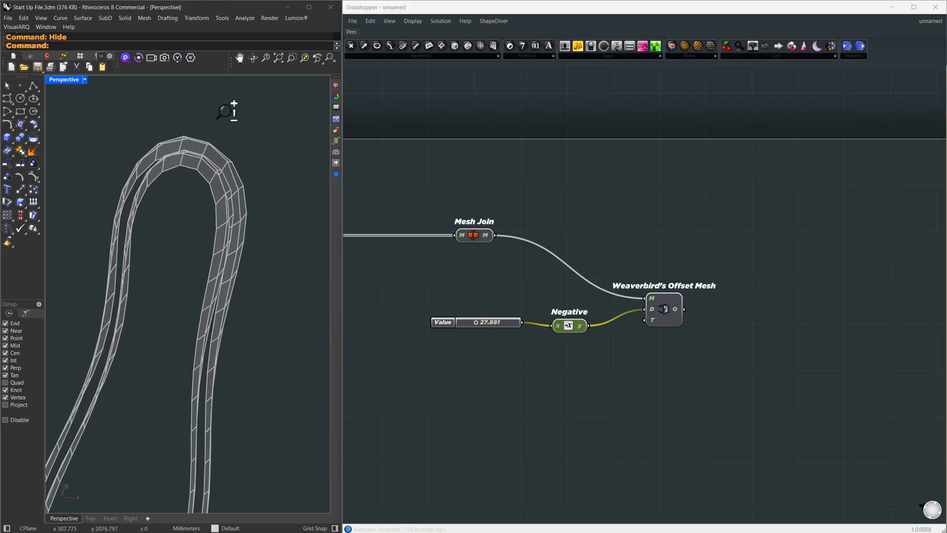
Step: Add the Twisted Box Two Meshes component
type("twisted box two")
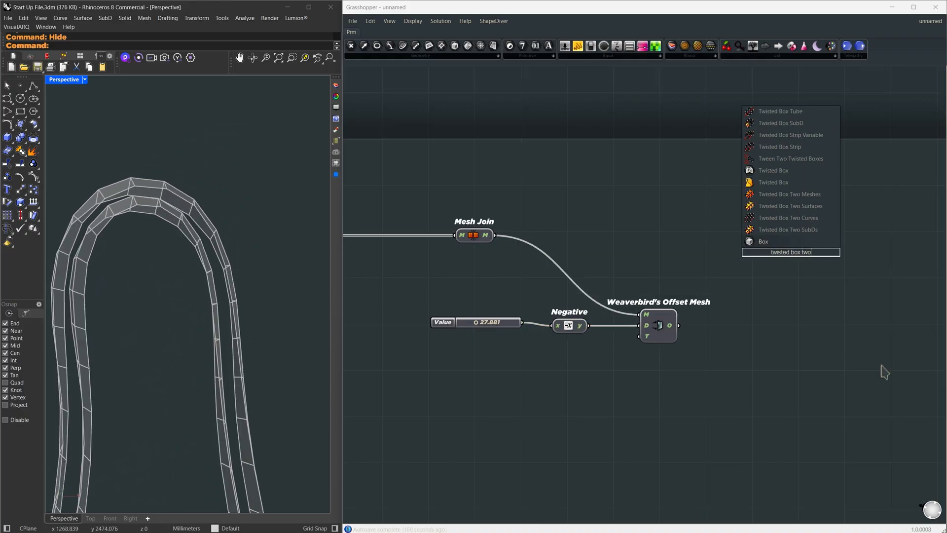
type("mesh")
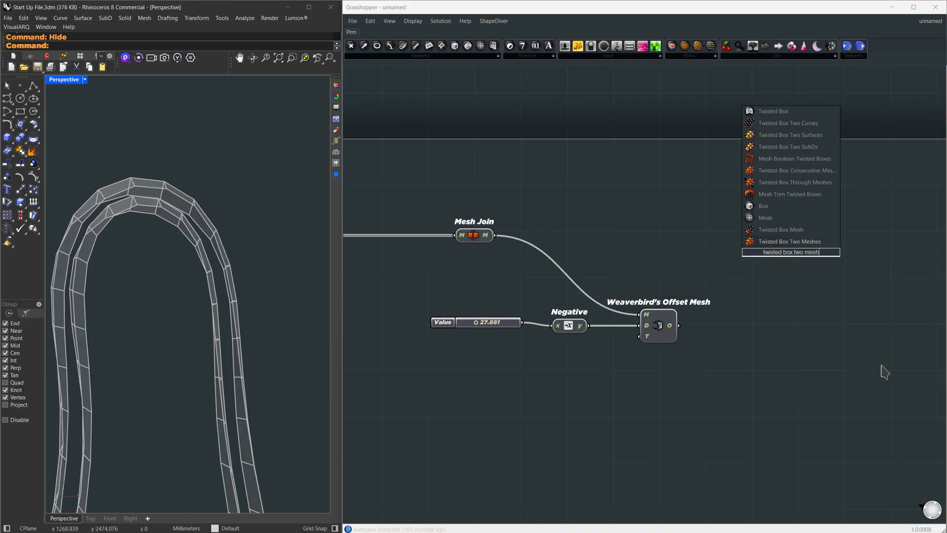
left_click(788, 241)
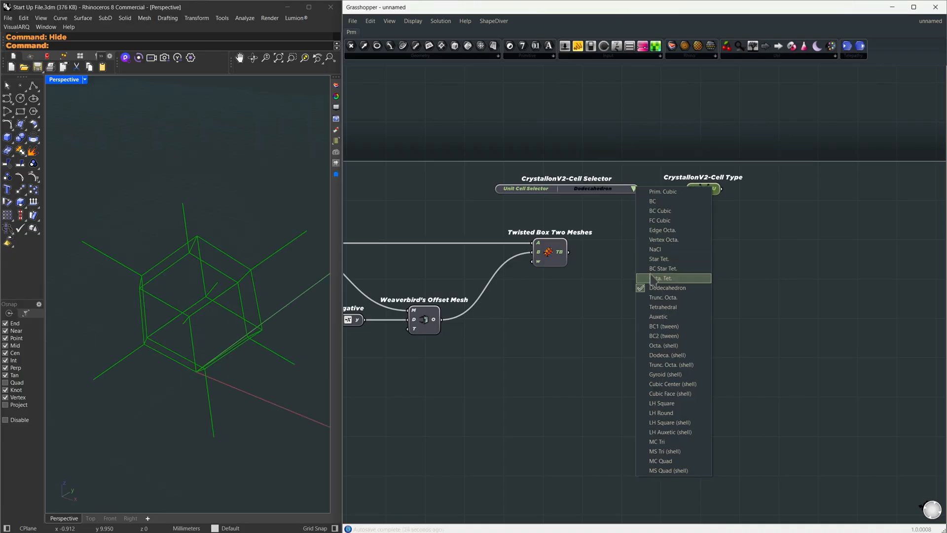
Step: Select the Octa. Tet. unit cell and add a union-box Bounding Box for Box Morph
left_click(663, 278)
type("bbo")
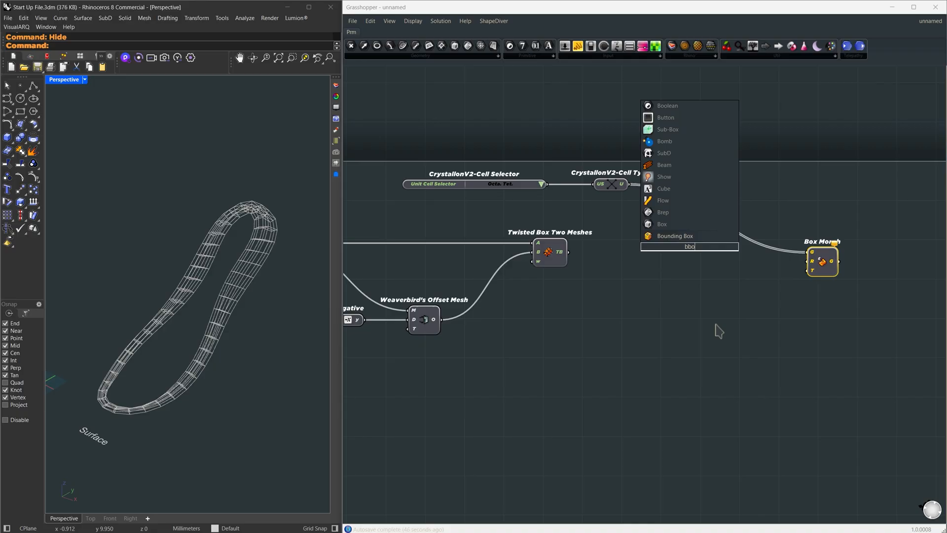
left_click(675, 236)
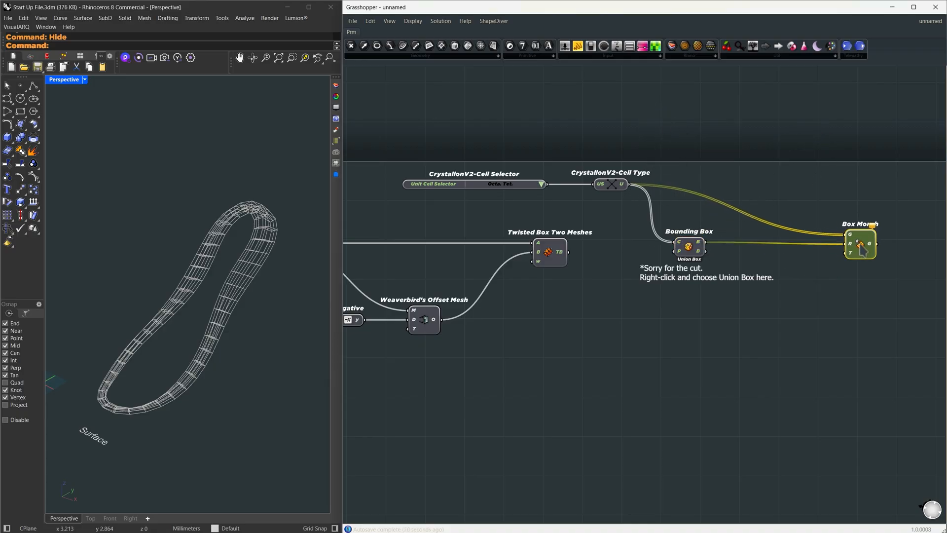
right_click(560, 252)
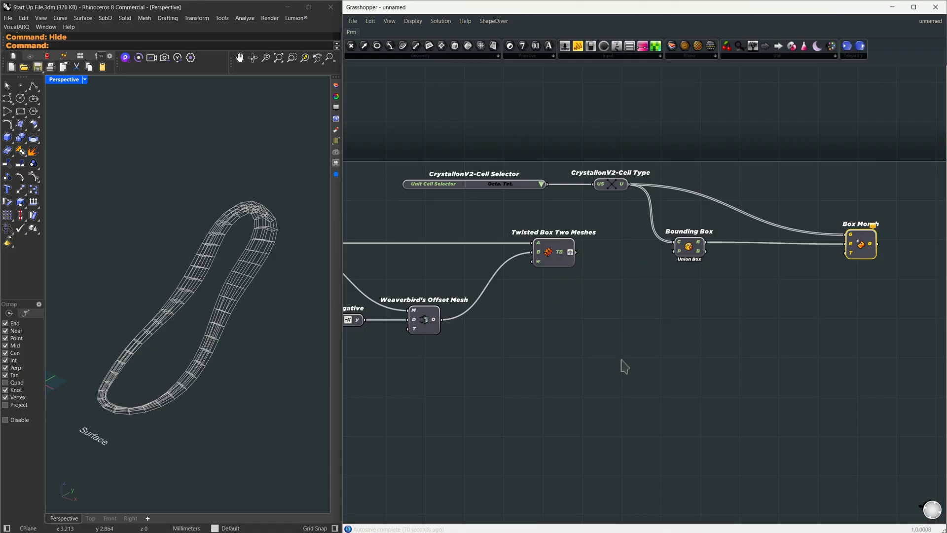
mouse_move(592, 258)
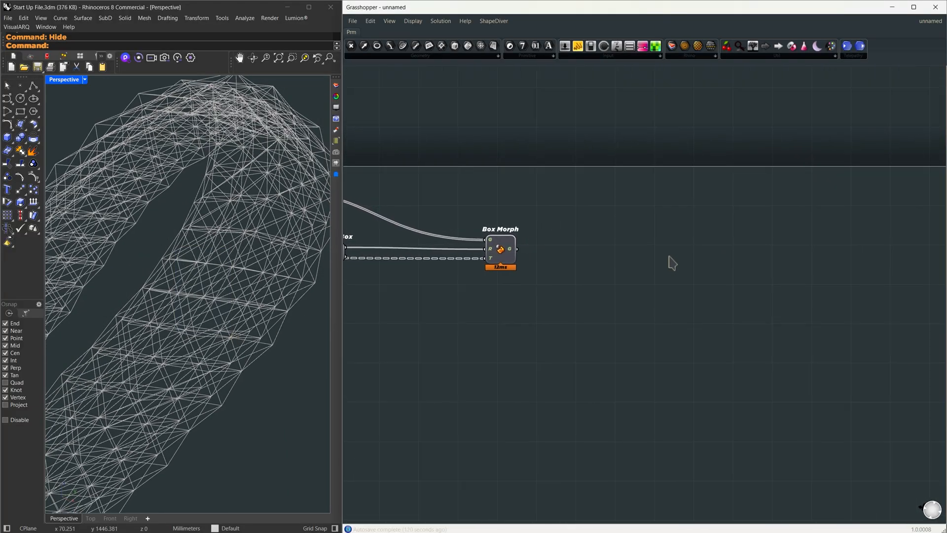
Step: Add MultiPipe and feed it the morphed lattice curves from Box Morph
type("multipipe")
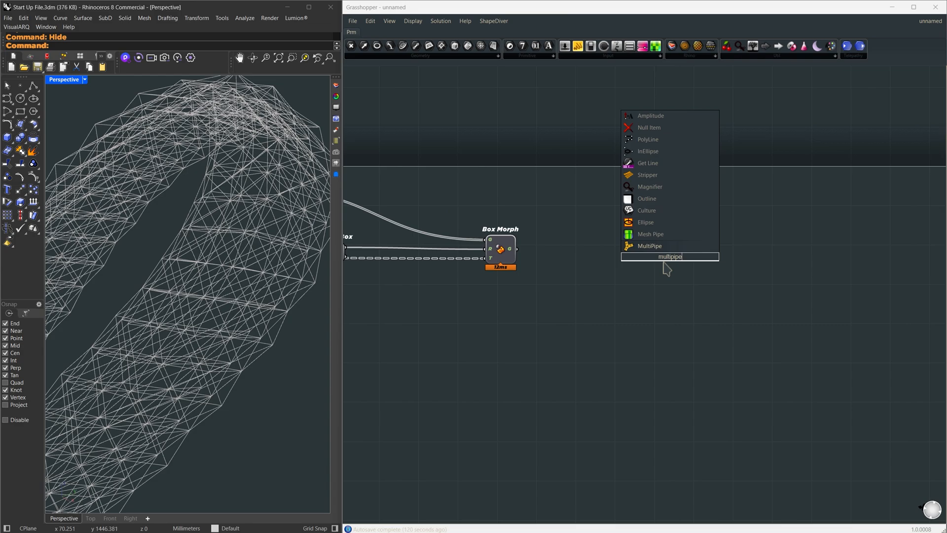
left_click(650, 246)
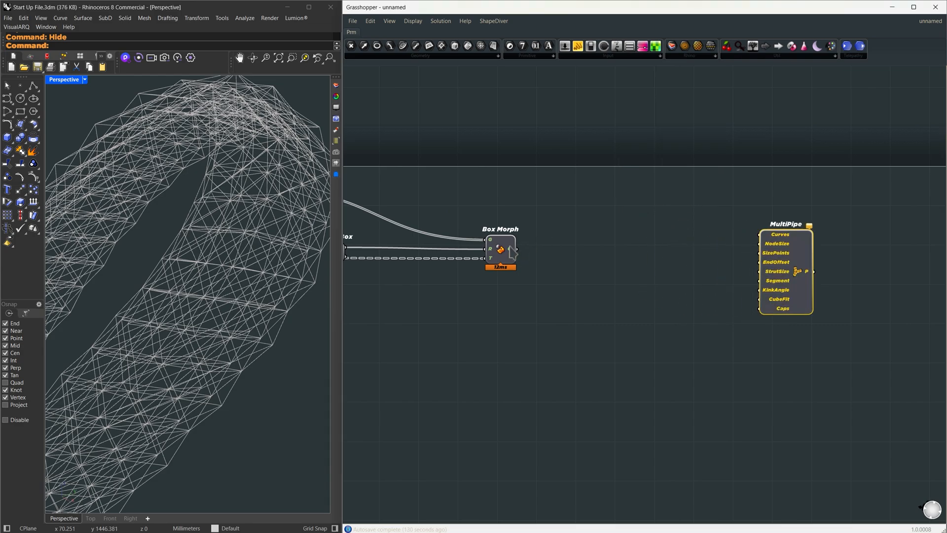
left_click_drag(517, 249, 762, 234)
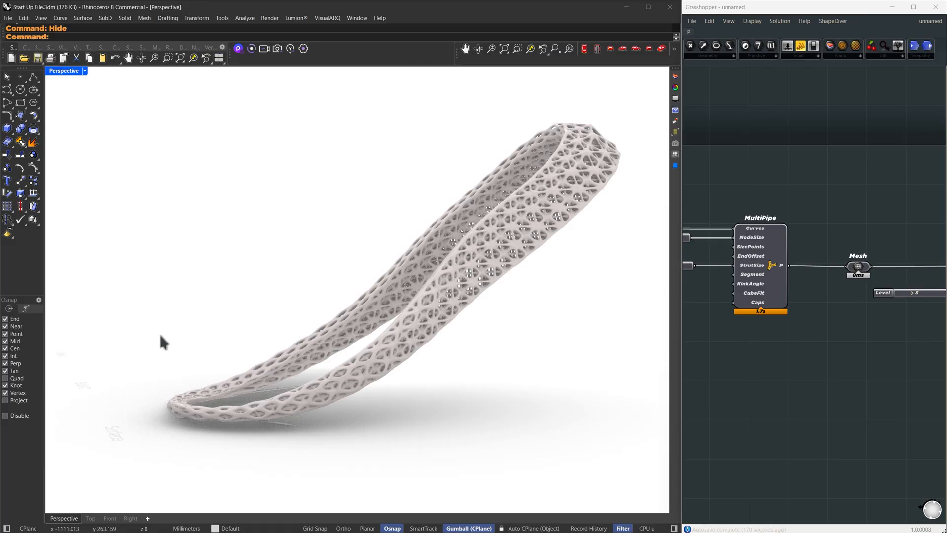
mouse_move(328, 453)
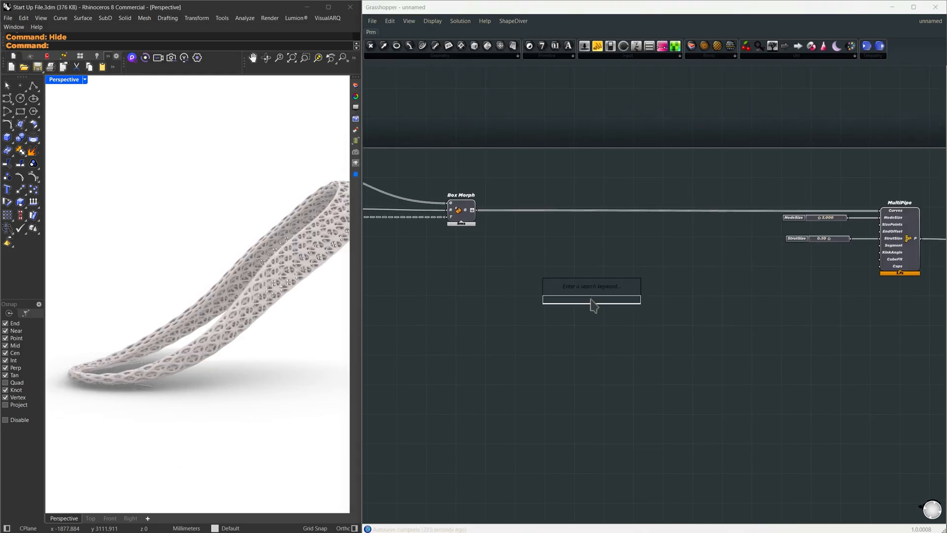
Step: Extract the lattice control points, cull duplicates, and feed them to MultiPipe's size points
type("control poin")
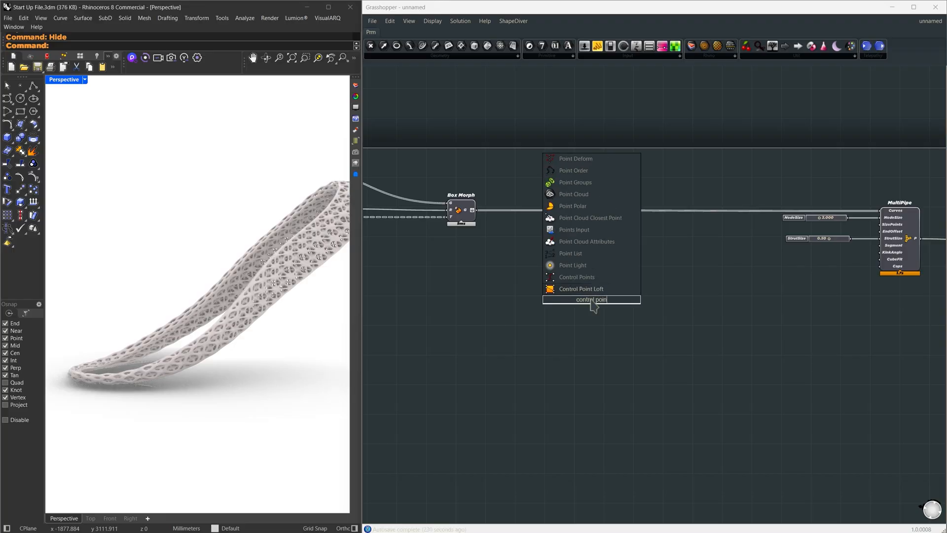
left_click(576, 277)
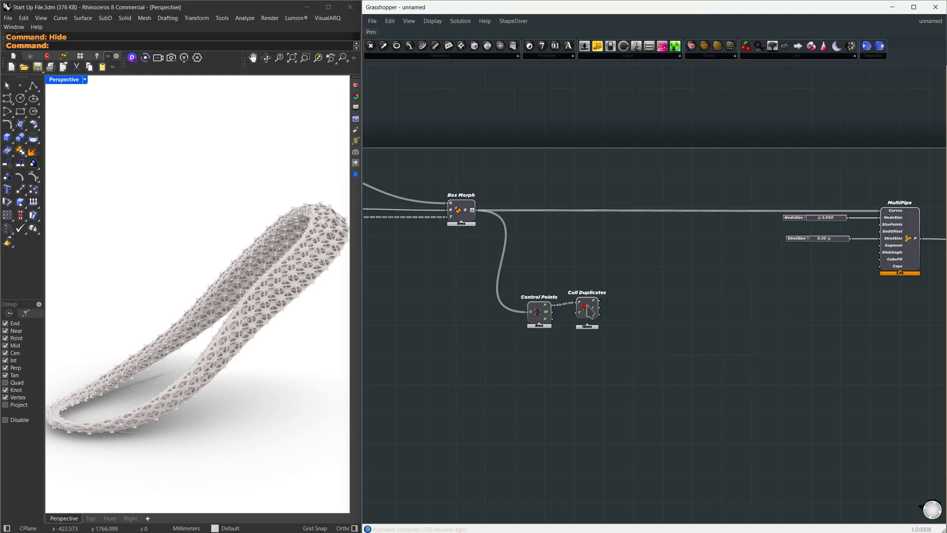
left_click(586, 310)
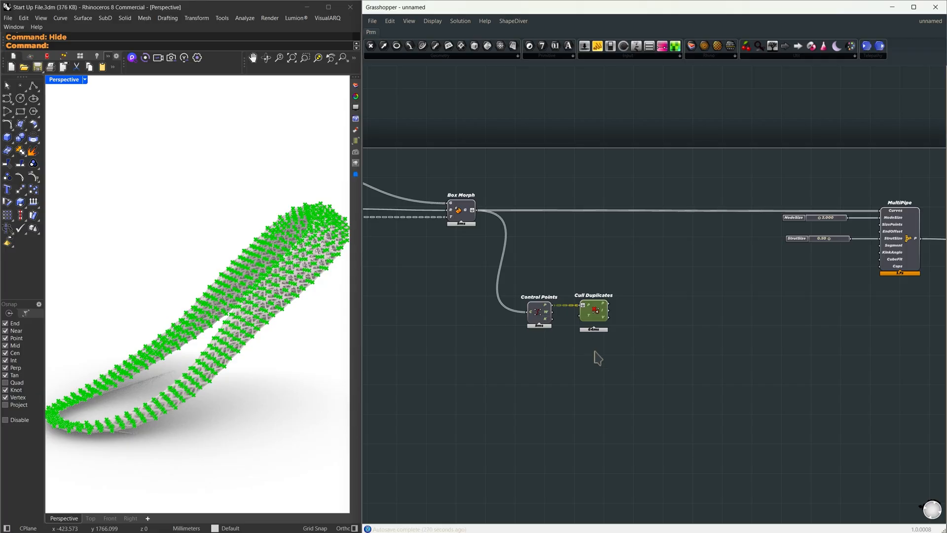
left_click_drag(607, 312, 880, 224)
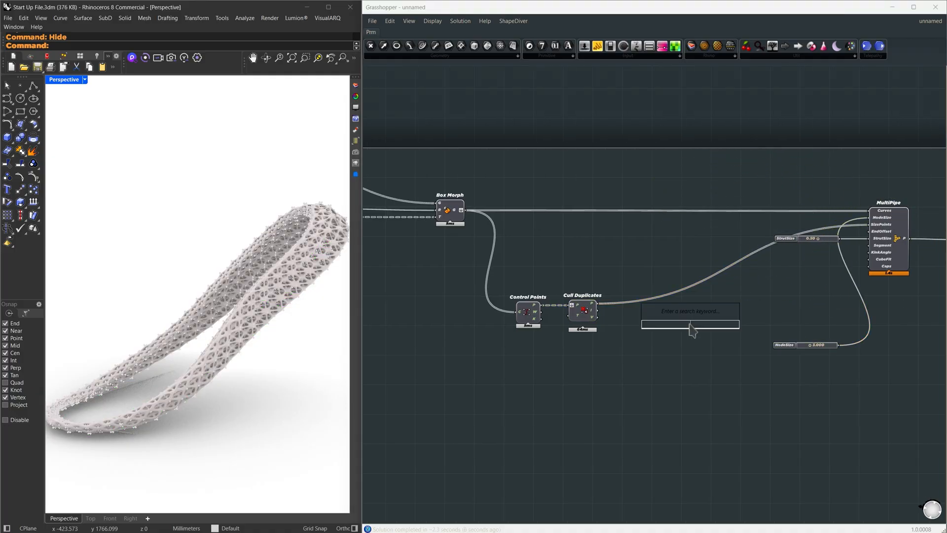
Step: Deconstruct the culled points and remap their Z heights through Remap Numbers with a constructed domain
type("dec")
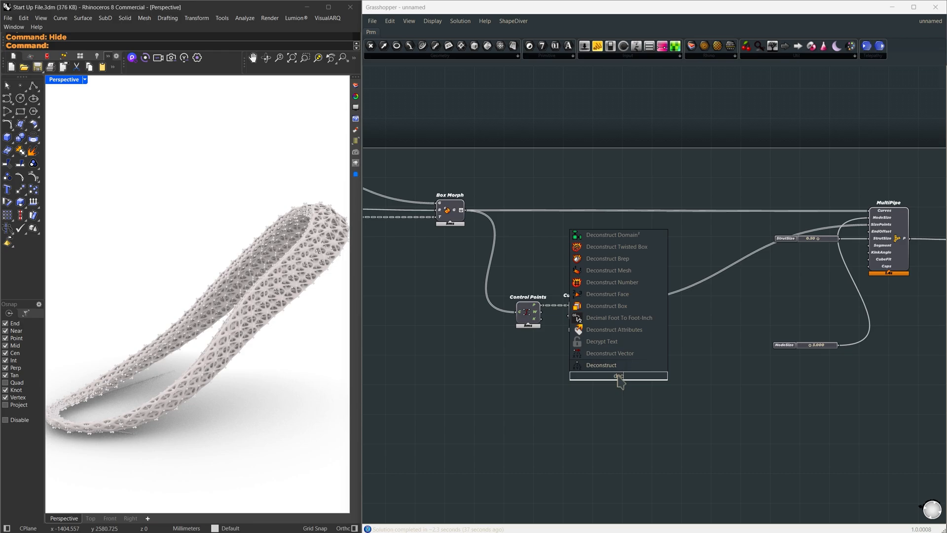
left_click(600, 365)
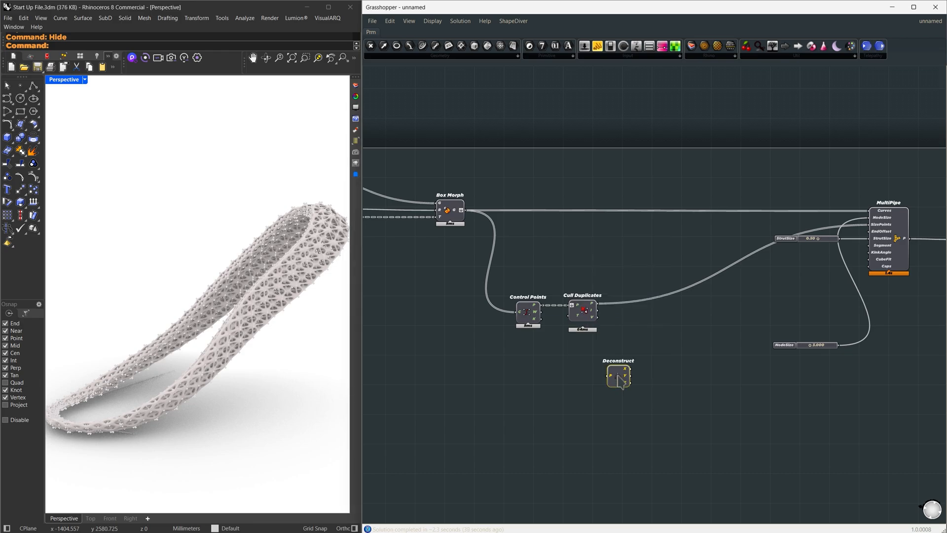
left_click_drag(597, 308, 605, 398)
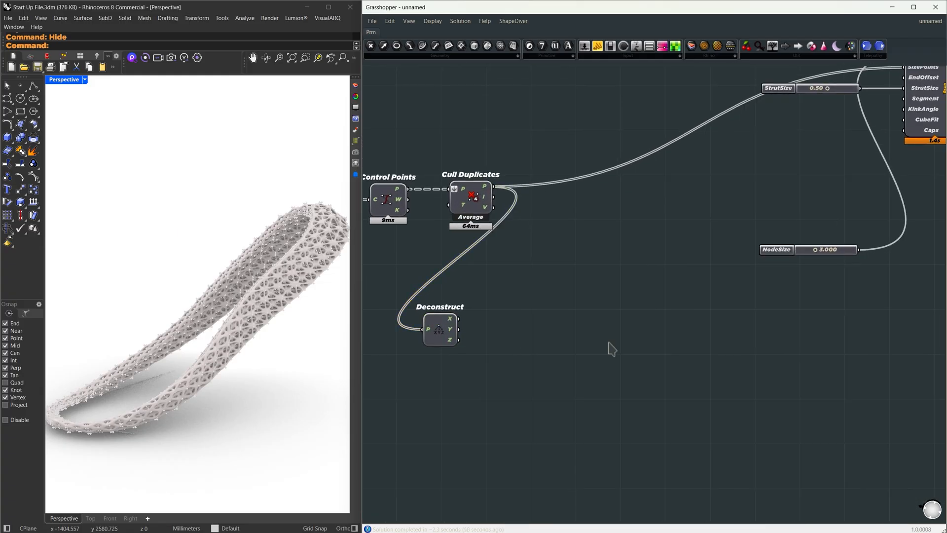
type("rem")
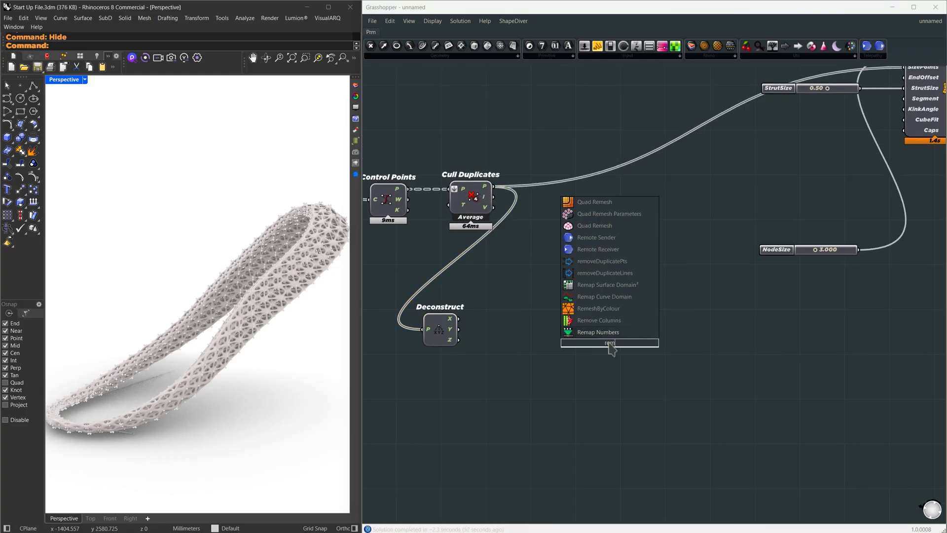
type("remap number")
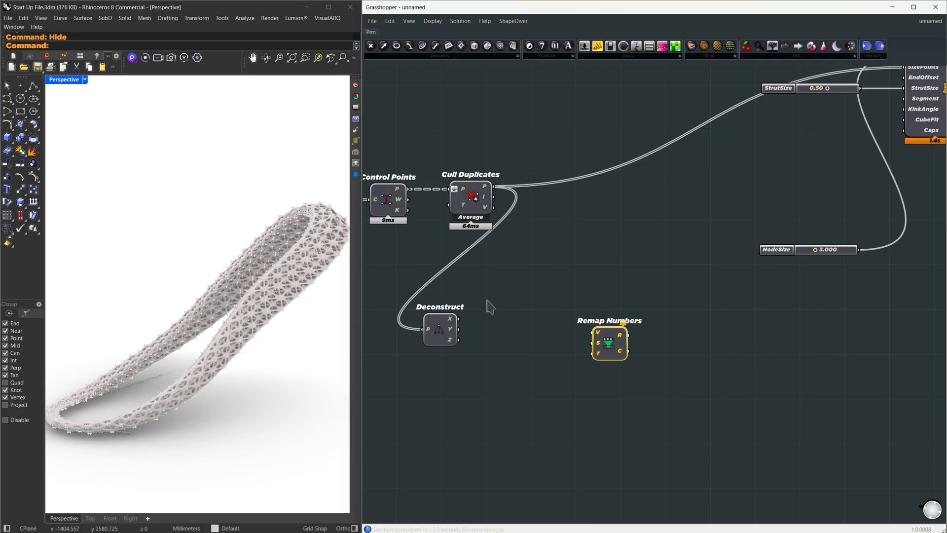
left_click_drag(608, 342, 668, 351)
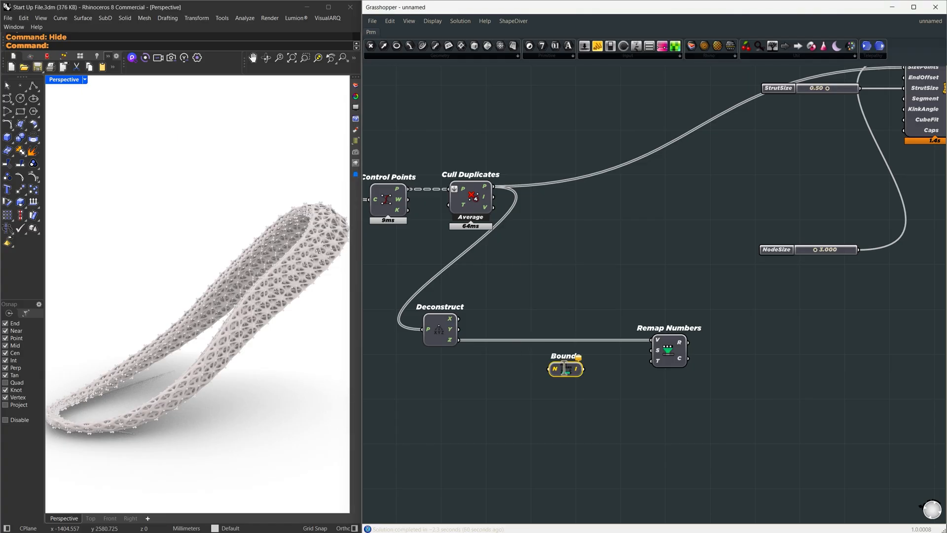
type("construct domain")
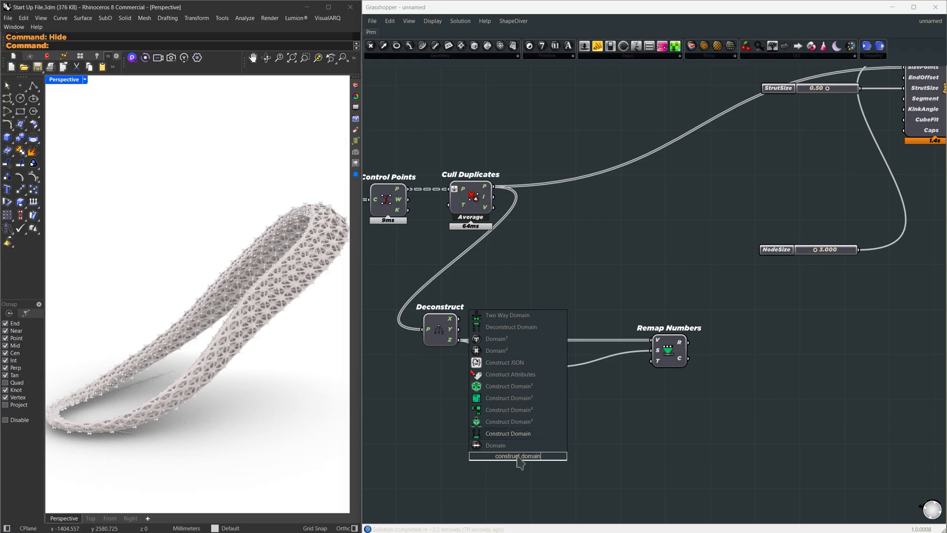
left_click(507, 433)
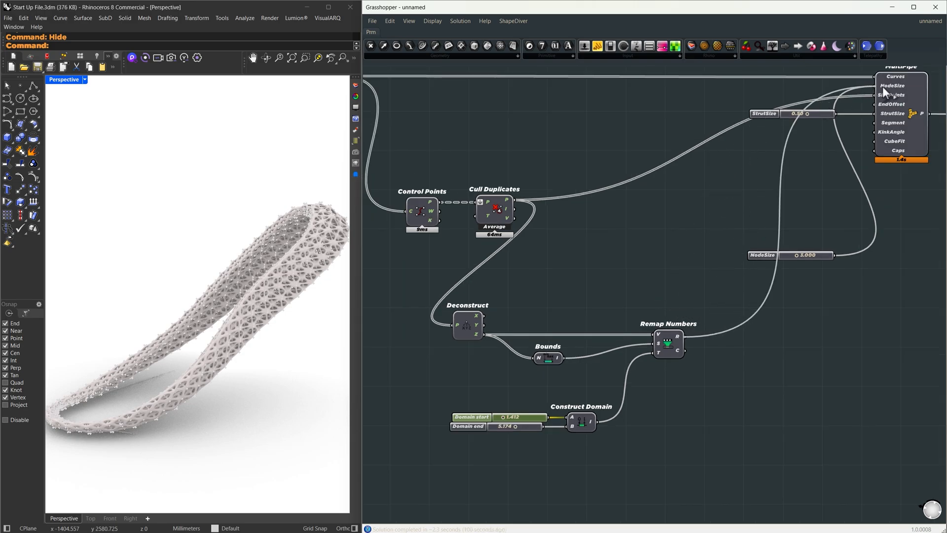
mouse_move(875, 272)
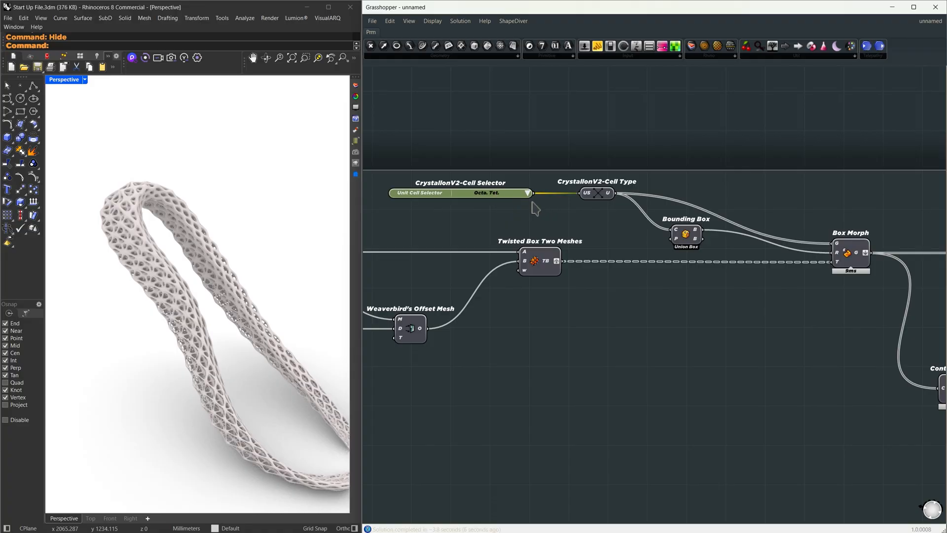
Step: Cycle the cell selector through Dodecahedron and Trunc. Octa., settling on Tetrahedral
left_click(527, 193)
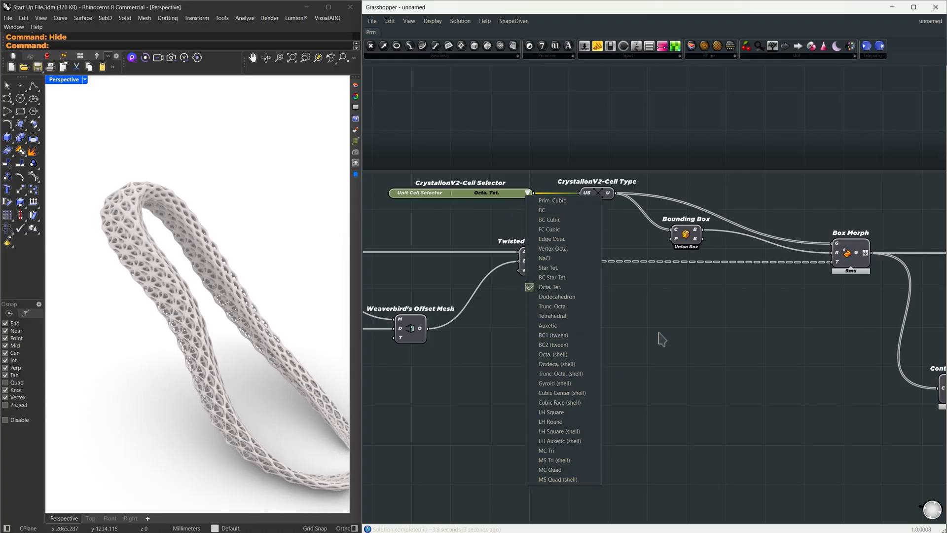
mouse_move(556, 297)
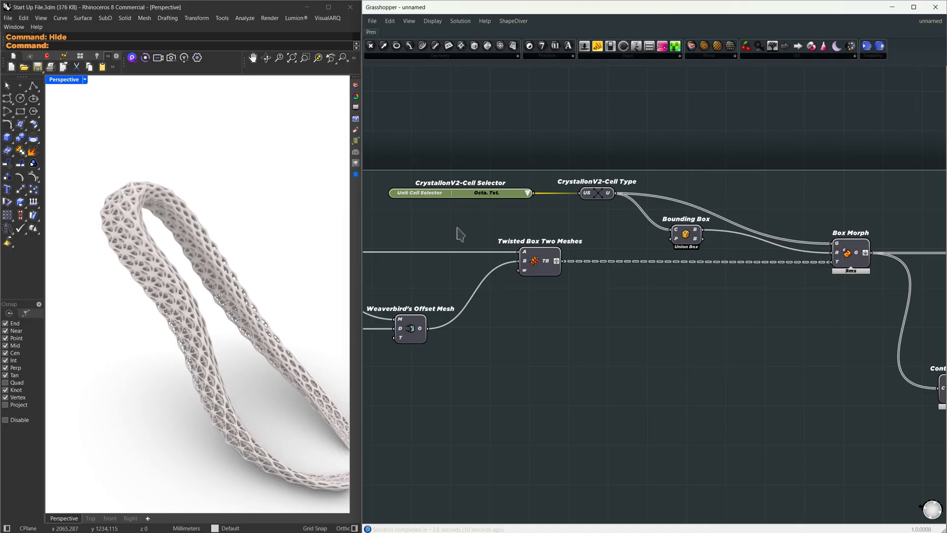
left_click(490, 193)
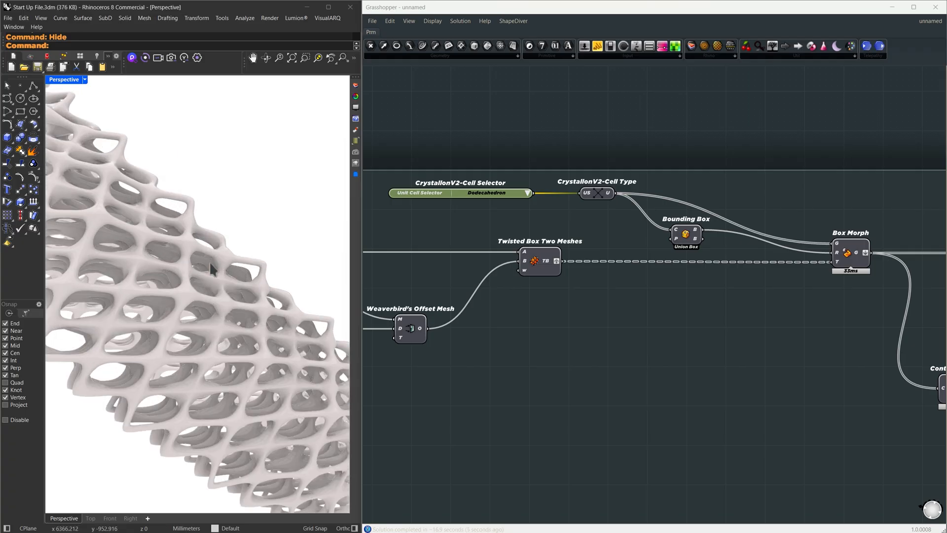
left_click_drag(211, 272, 151, 290)
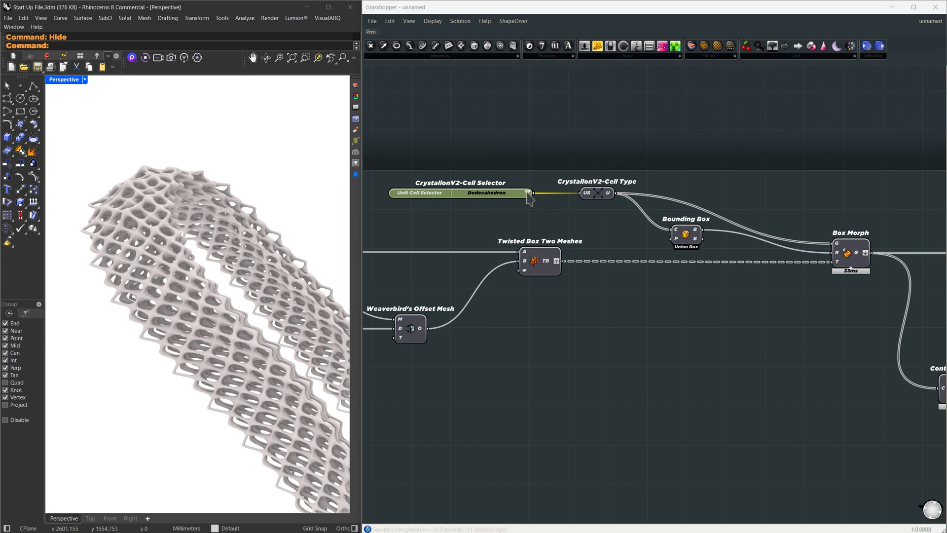
left_click(529, 193)
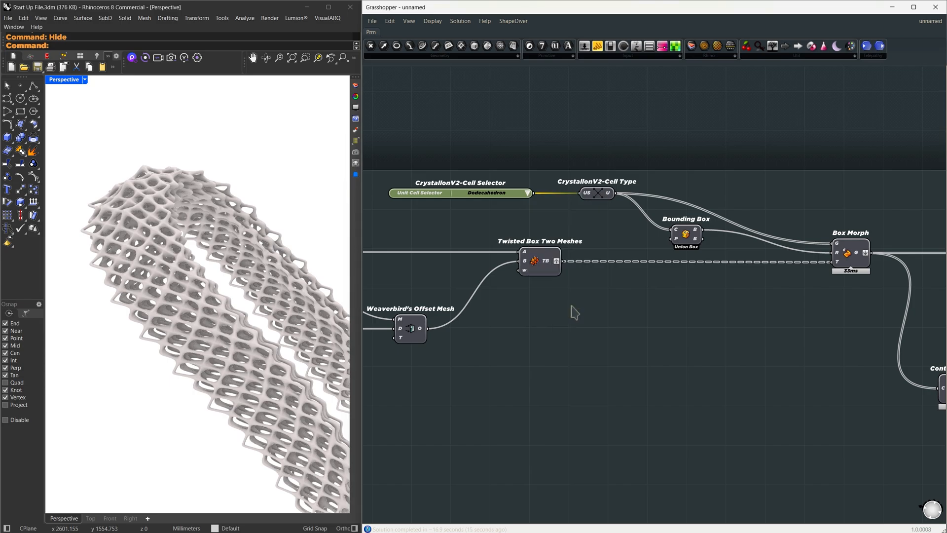
left_click(491, 193)
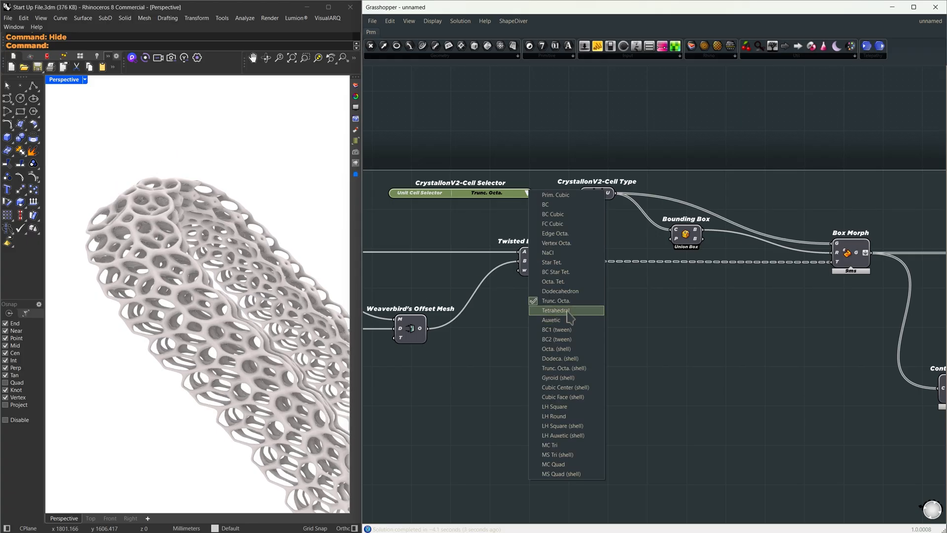
left_click(555, 310)
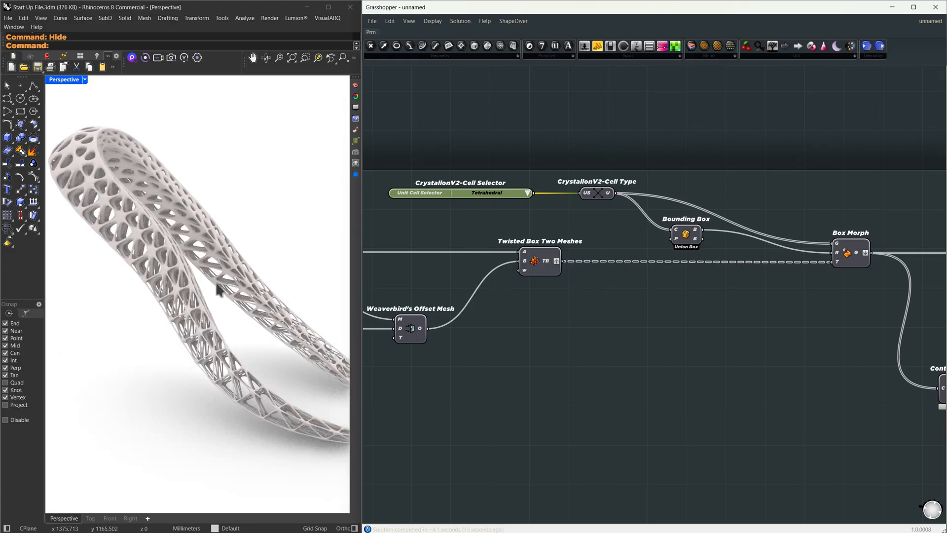